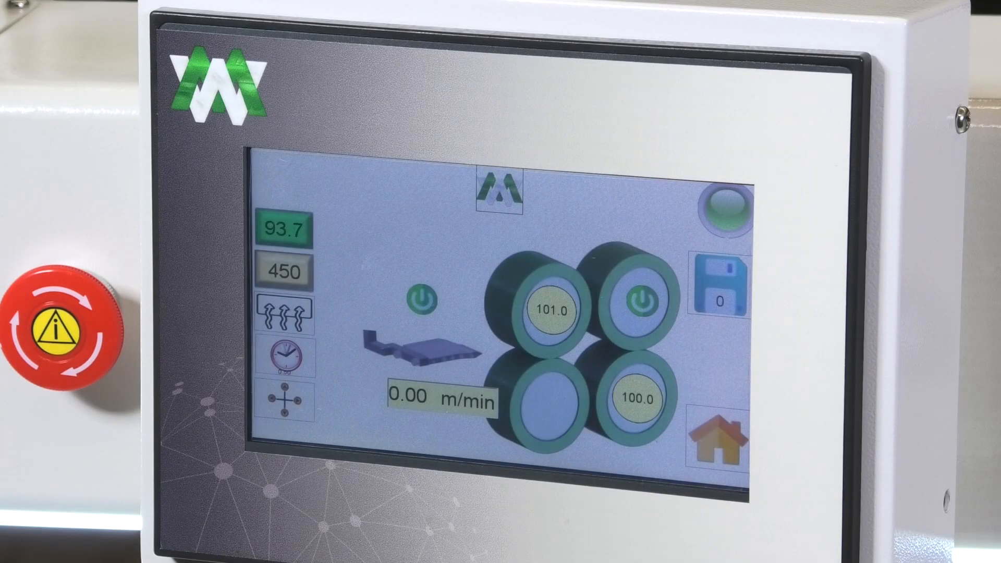
- Bring up the wedge position-adjustment screen from the home screen's crossed-arrows icon
left_click(287, 400)
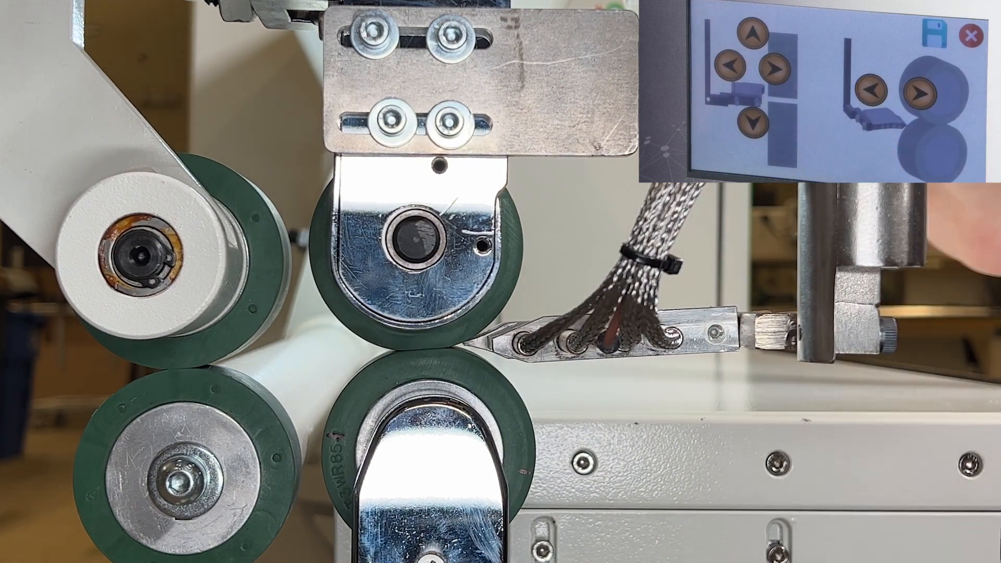
- Nudge the hot wedge sideways, slightly lower, and further into the nip between the pressure rollers
left_click(753, 121)
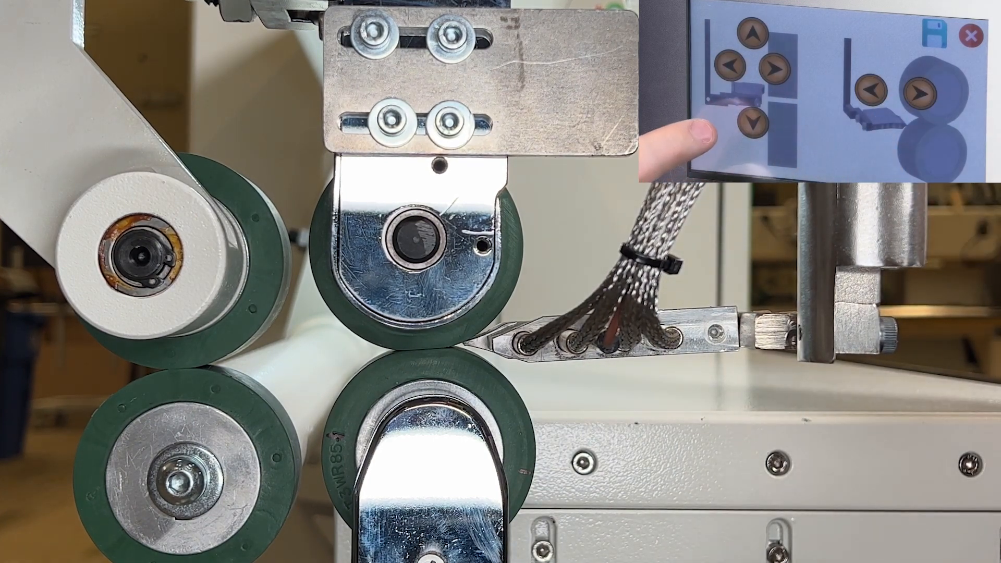
left_click(753, 120)
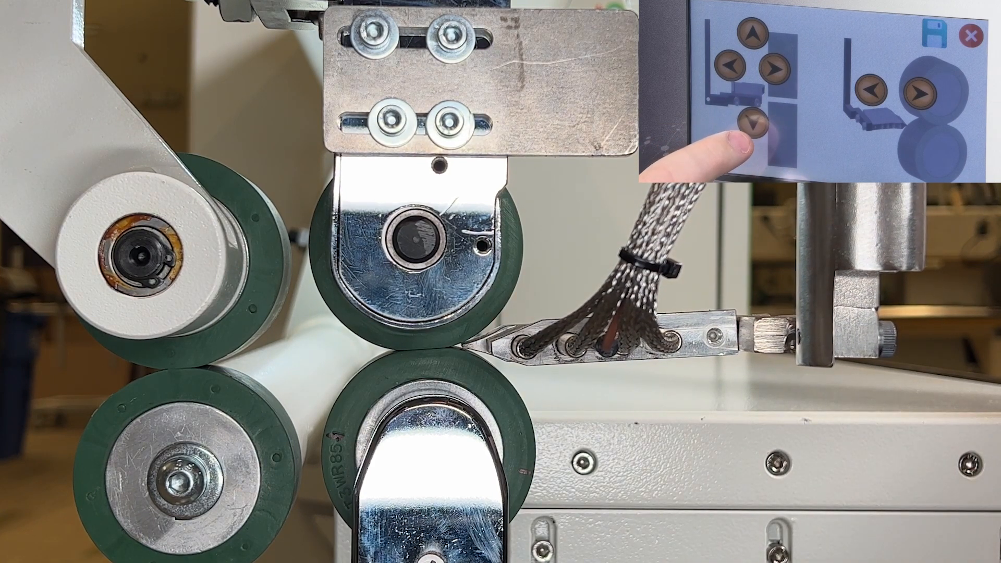
left_click(915, 87)
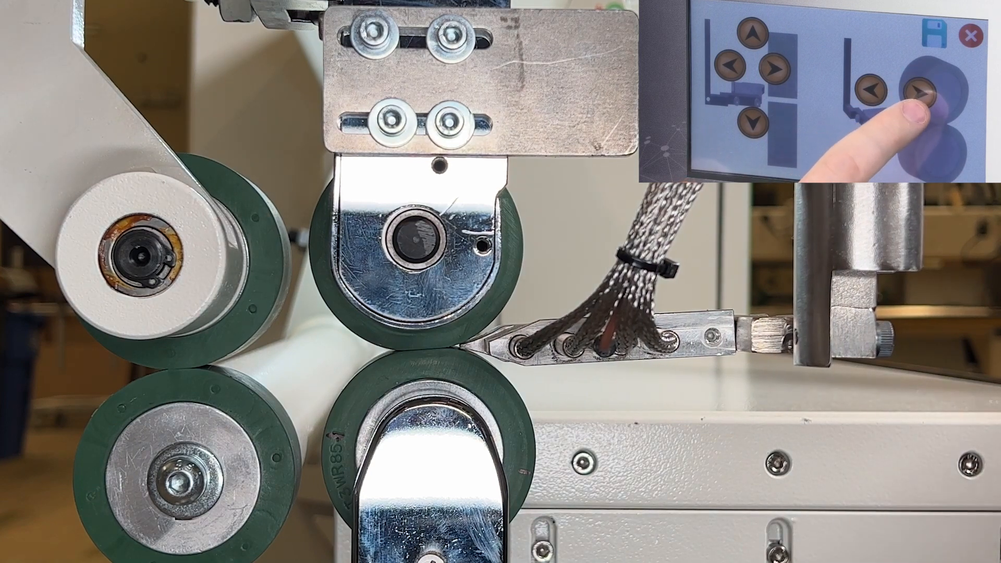
left_click(923, 93)
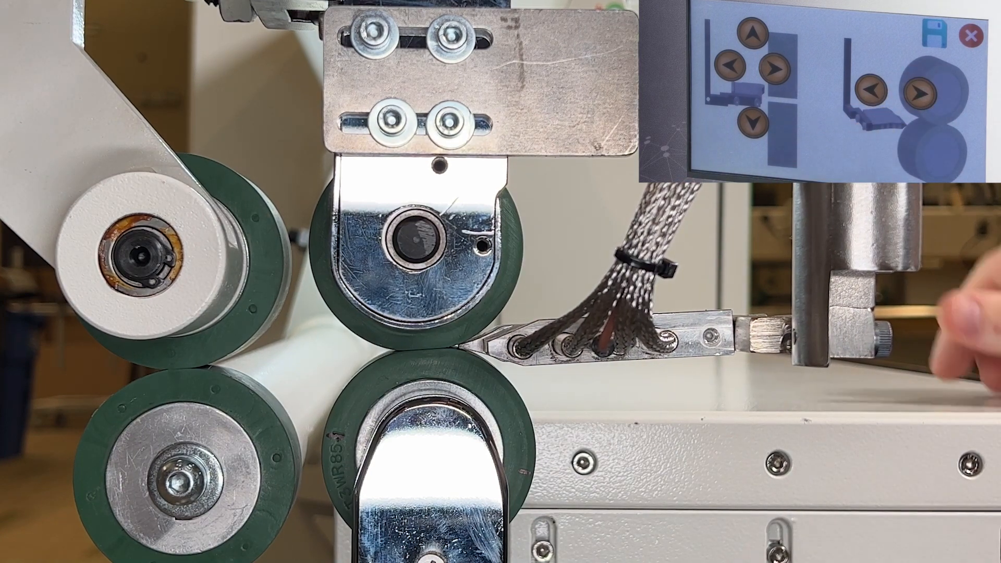